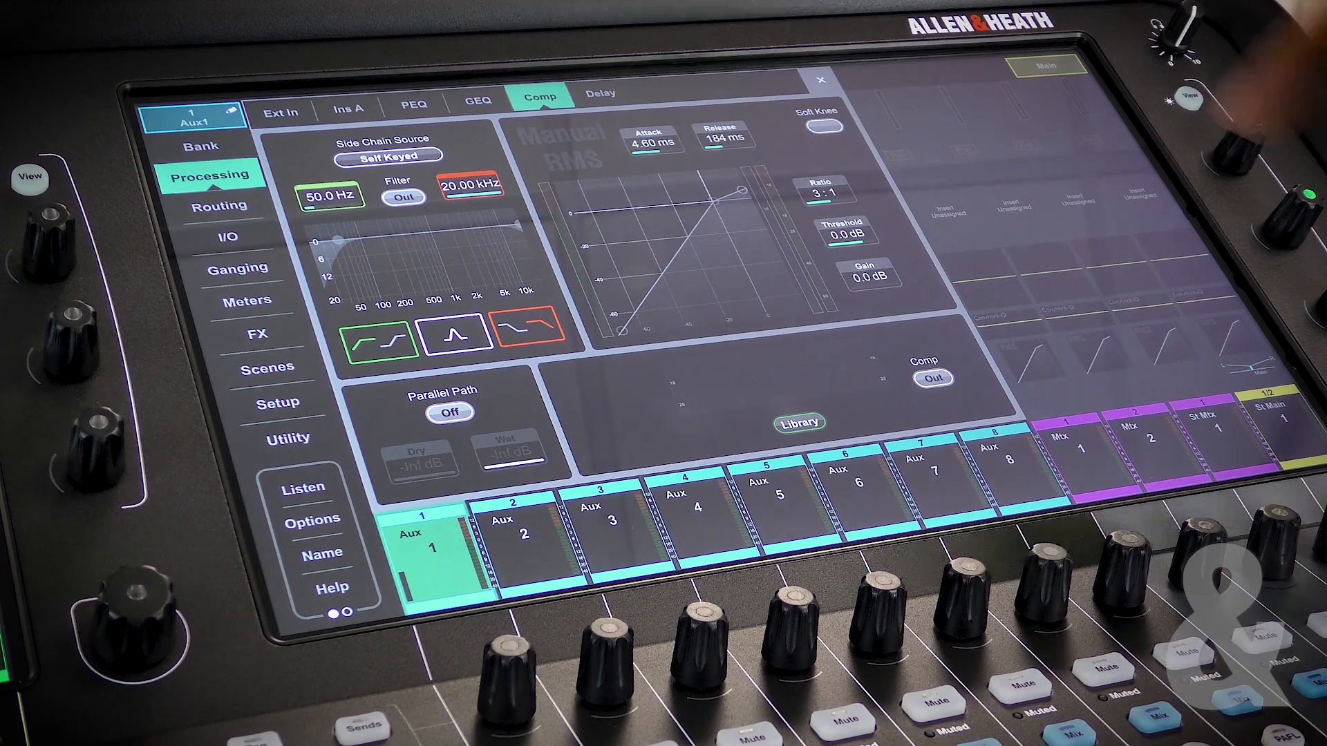
Review Aux 1's Ext In source and 5 dB preamp gain, then show its flat parametric EQ
{"action": "left_click", "coordinate": [201, 145]}
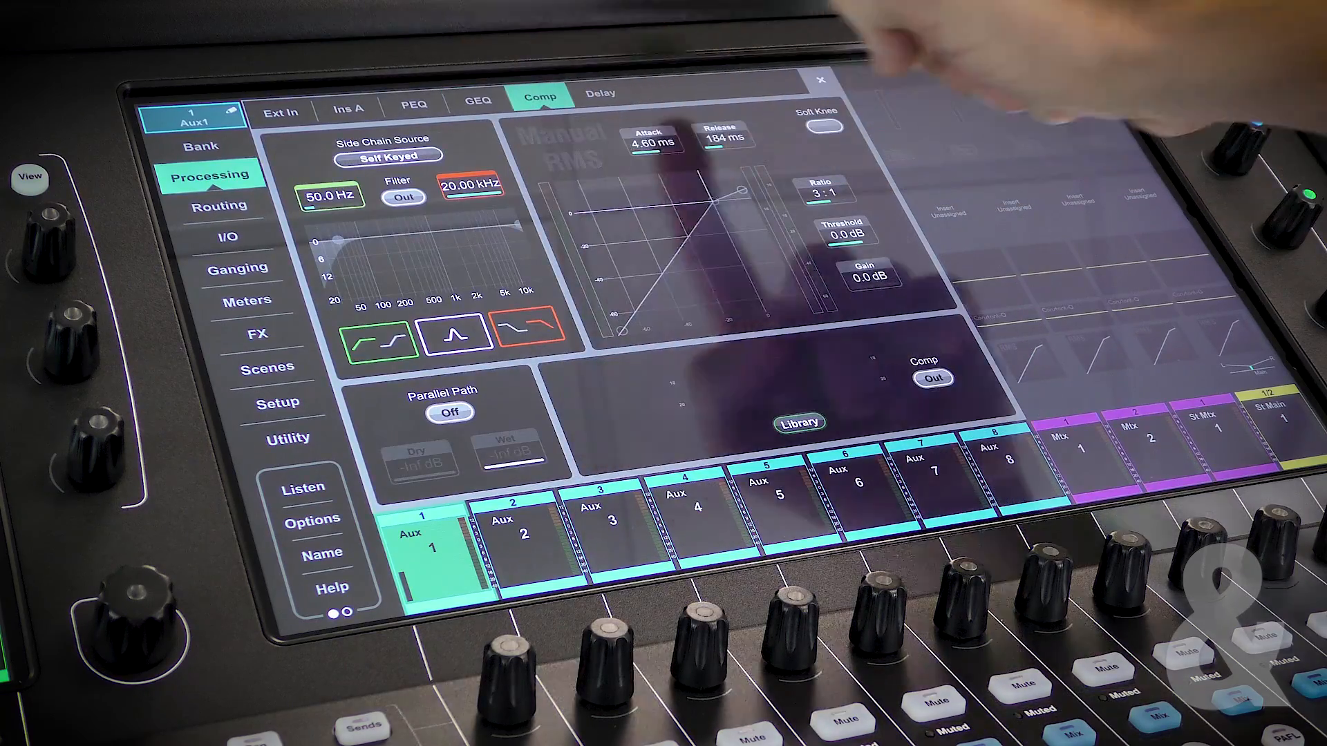
{"action": "left_click", "coordinate": [280, 111]}
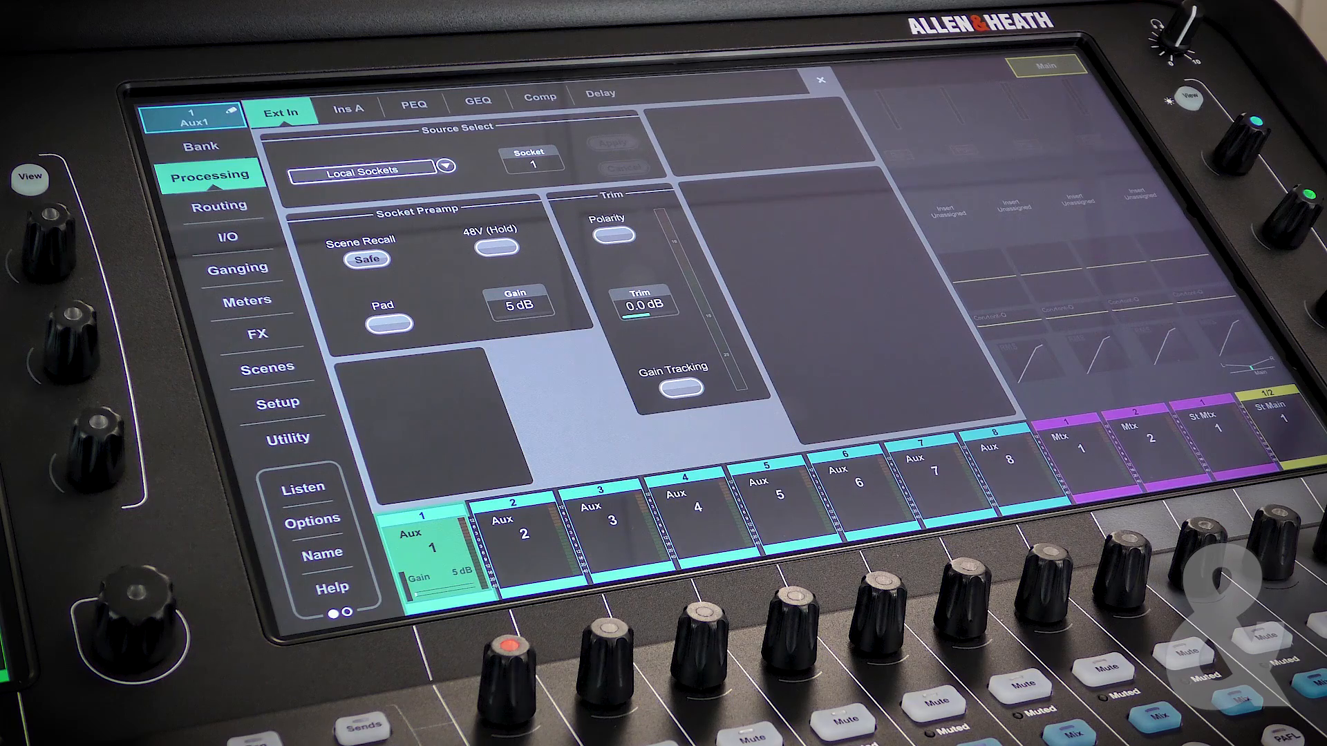
{"action": "left_click", "coordinate": [413, 104]}
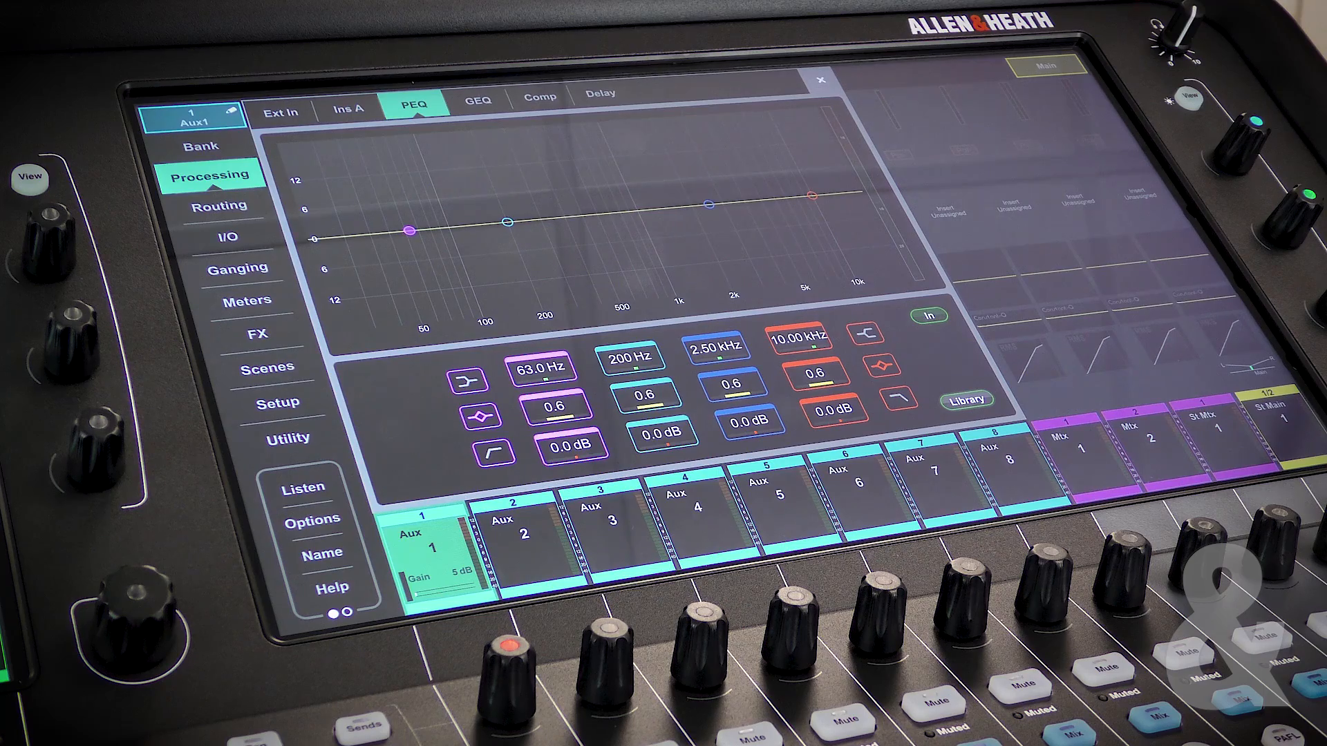
View Aux 1's graphic EQ, then return to its compressor page at default settings
{"action": "left_click", "coordinate": [477, 99]}
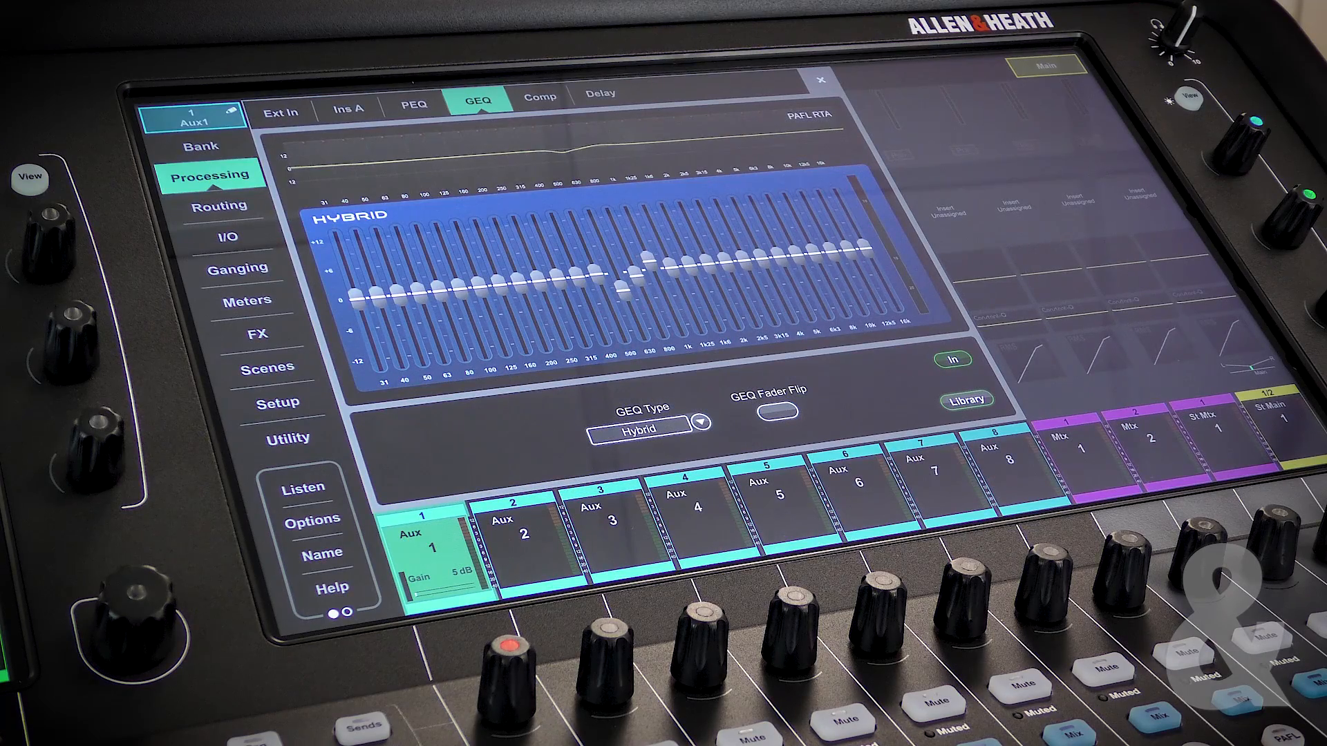
{"action": "left_click", "coordinate": [539, 96]}
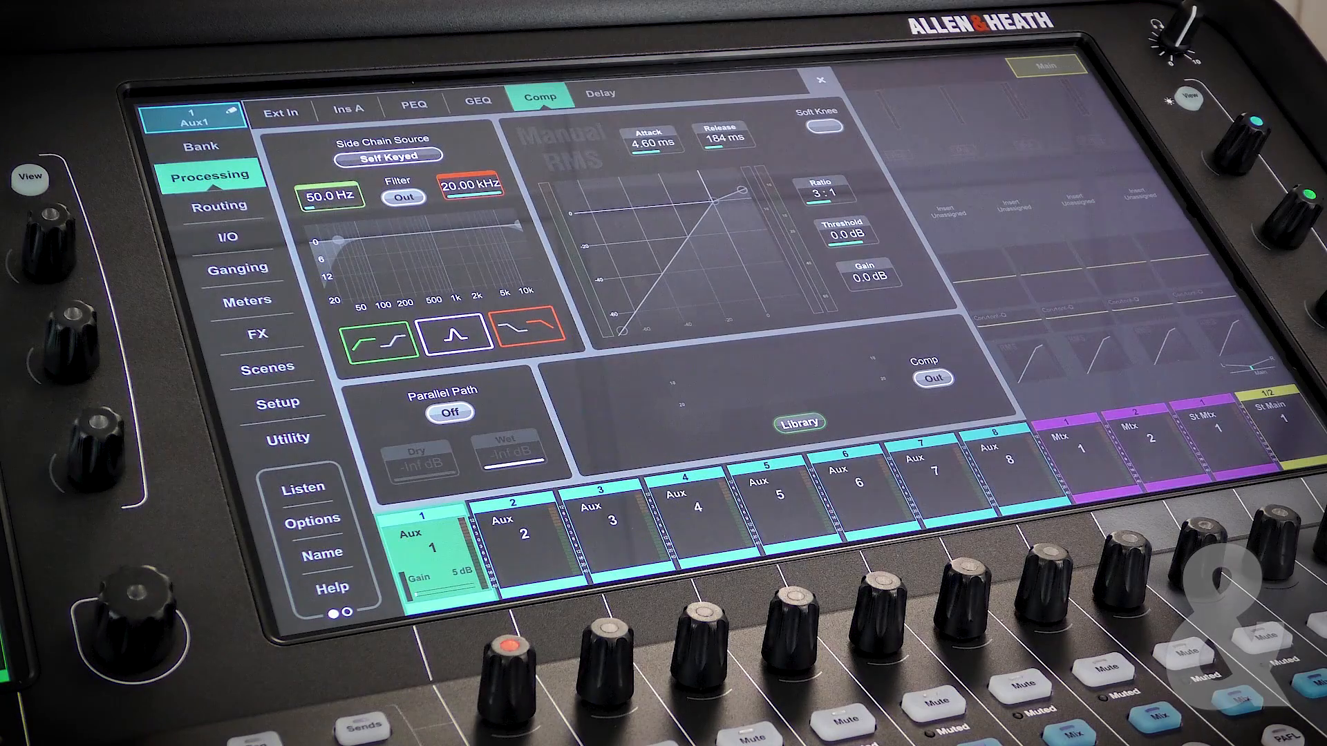
Show Aux 1's delay page and bring up the Delay Units overlay set to milliseconds
{"action": "left_click", "coordinate": [599, 94]}
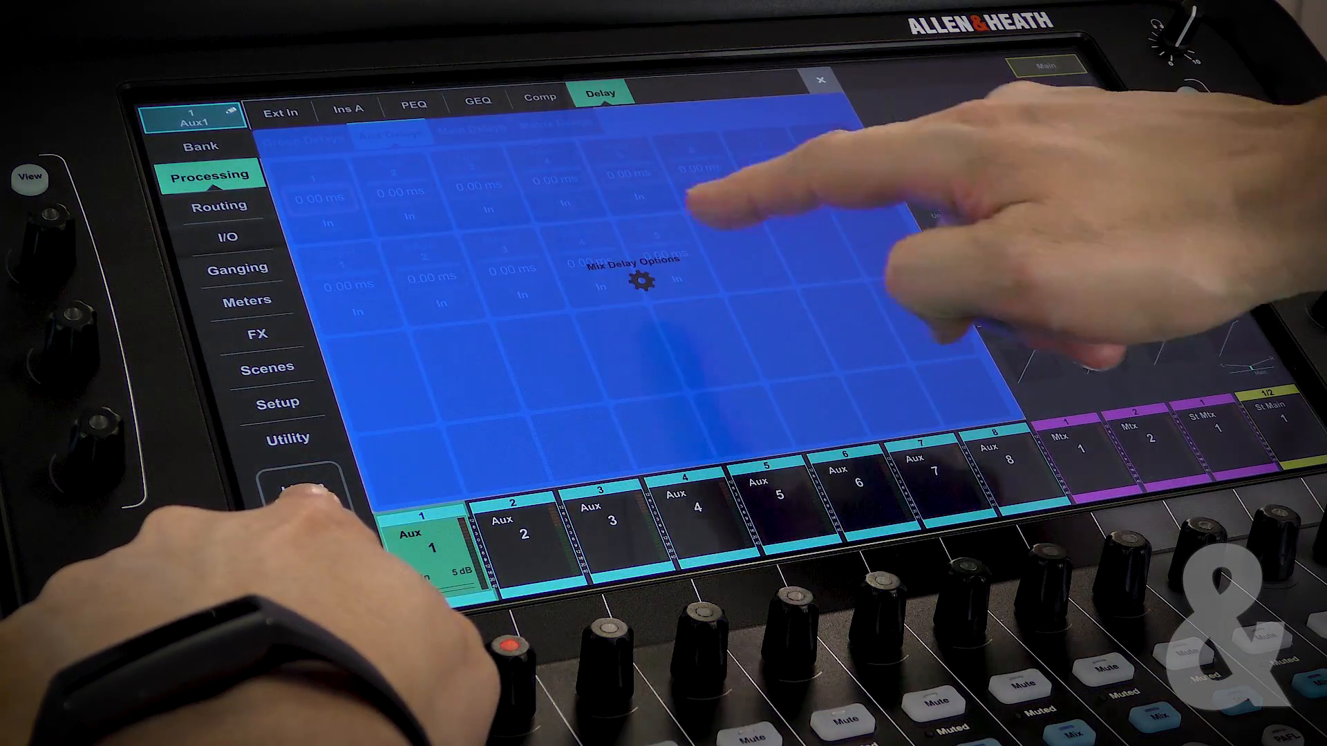
{"action": "left_click", "coordinate": [636, 280]}
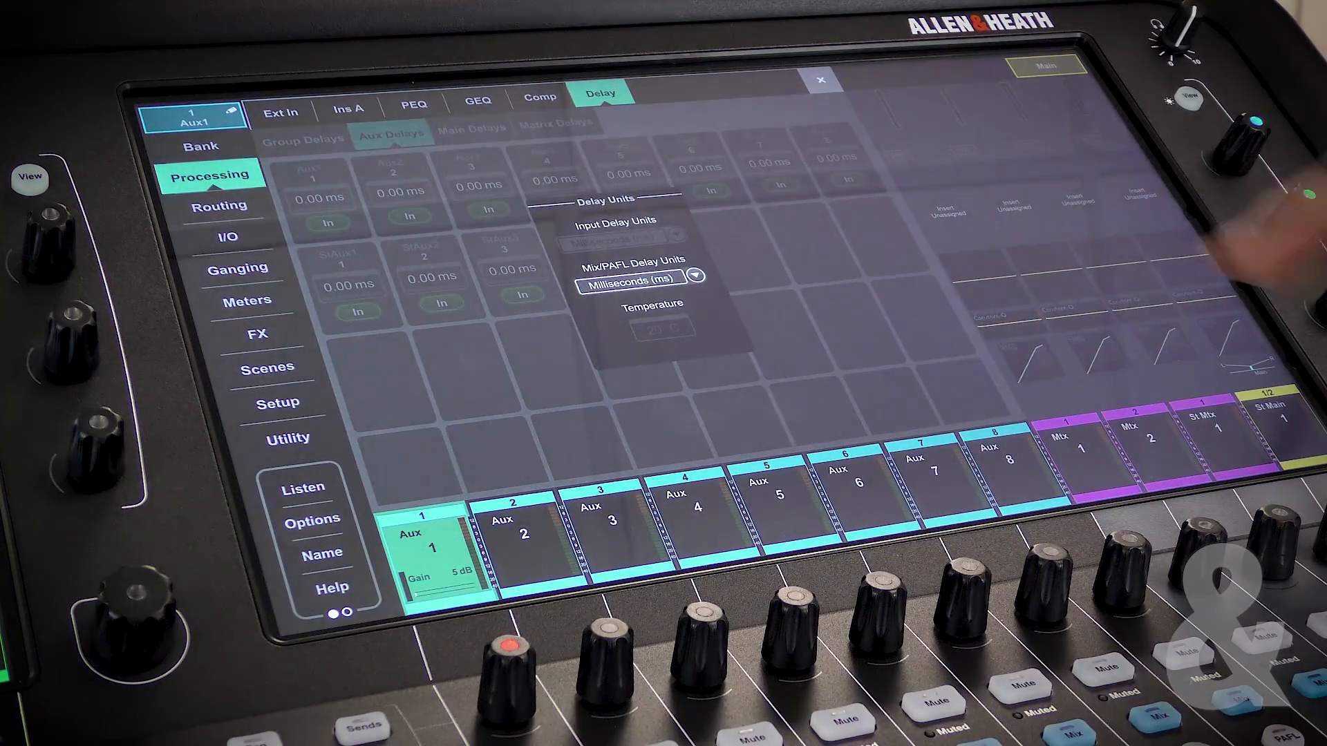